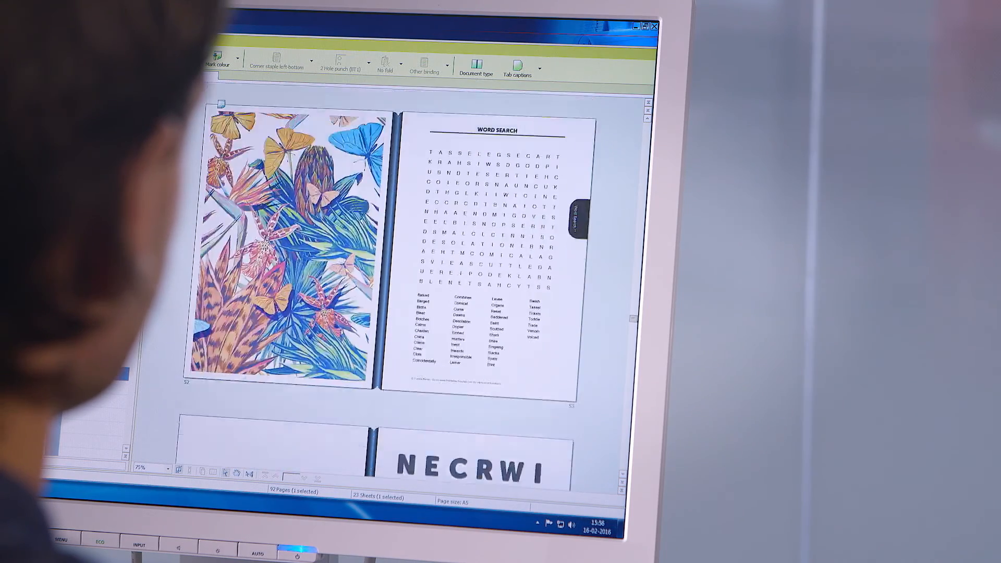
- Add a tab caption to the Word Search page using Tab captions
{"action": "left_click", "coordinate": [477, 57]}
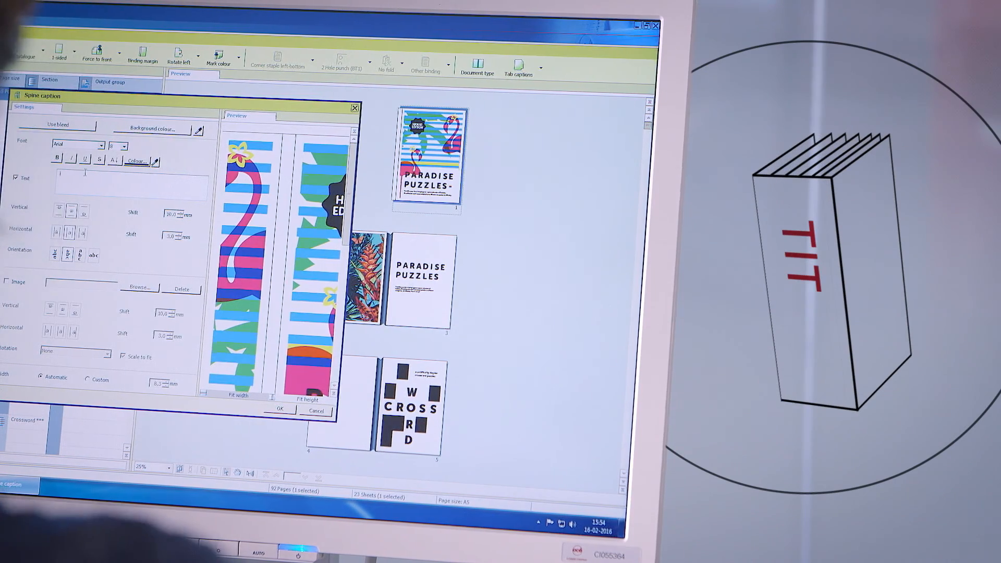
- Enter 'Puzzle' as the spine caption, then erase the marked area on all pages
{"action": "type", "text": "Puzzle"}
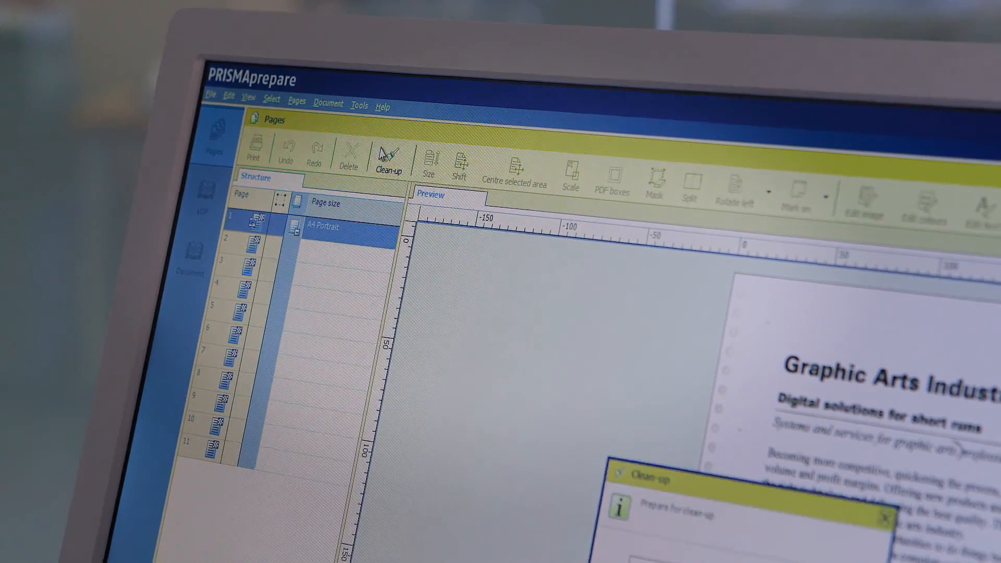
{"action": "left_click", "coordinate": [233, 439]}
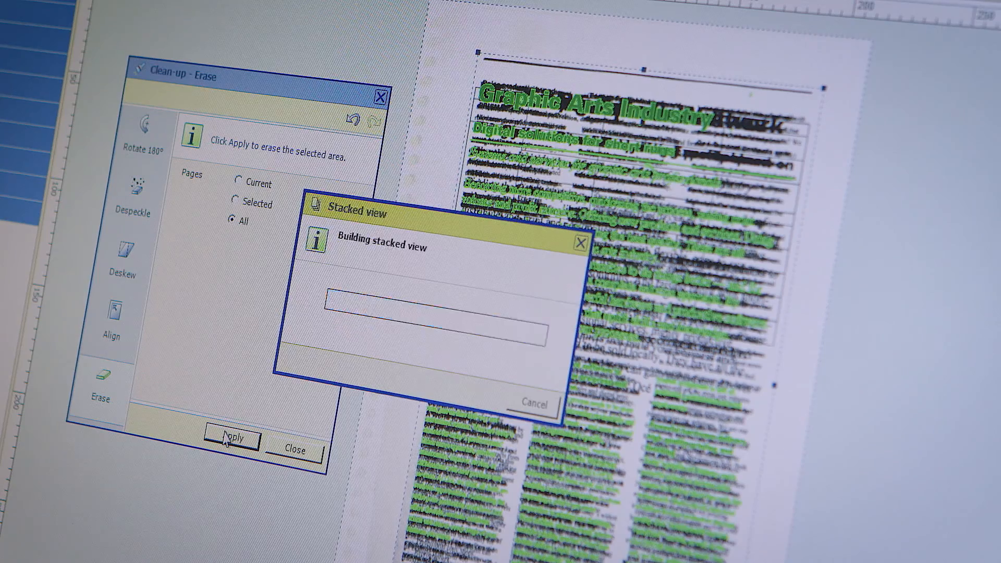
{"action": "left_click", "coordinate": [232, 438]}
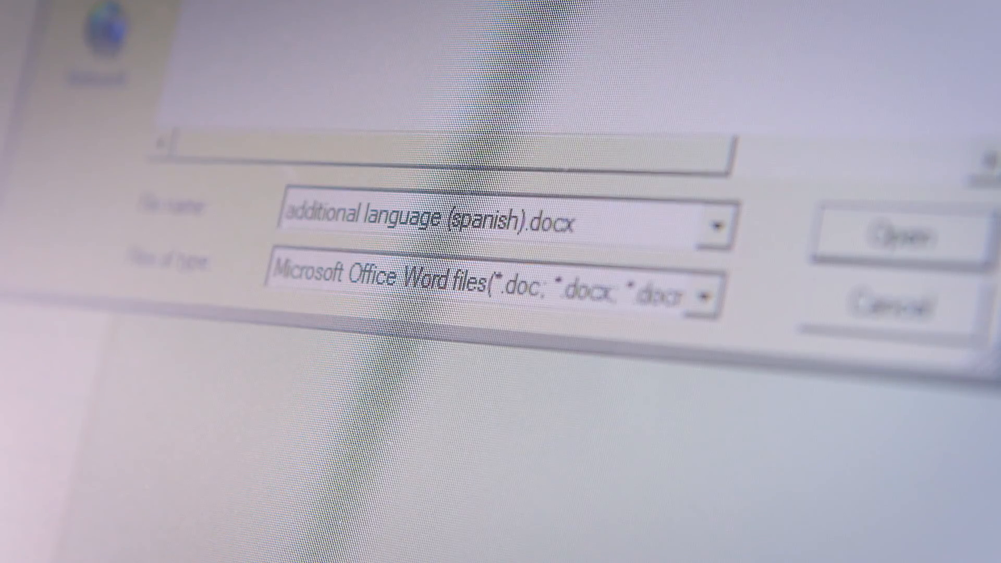
- Import 'additional language (spanish).docx' and set Invitation.xlsx as the invitation's data source
{"action": "left_click", "coordinate": [902, 236]}
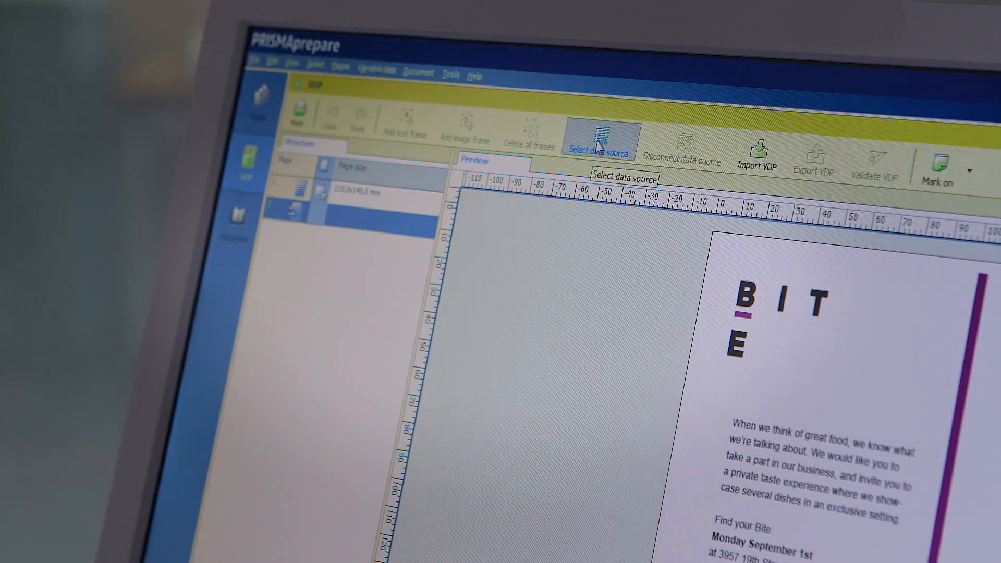
{"action": "left_click", "coordinate": [601, 134]}
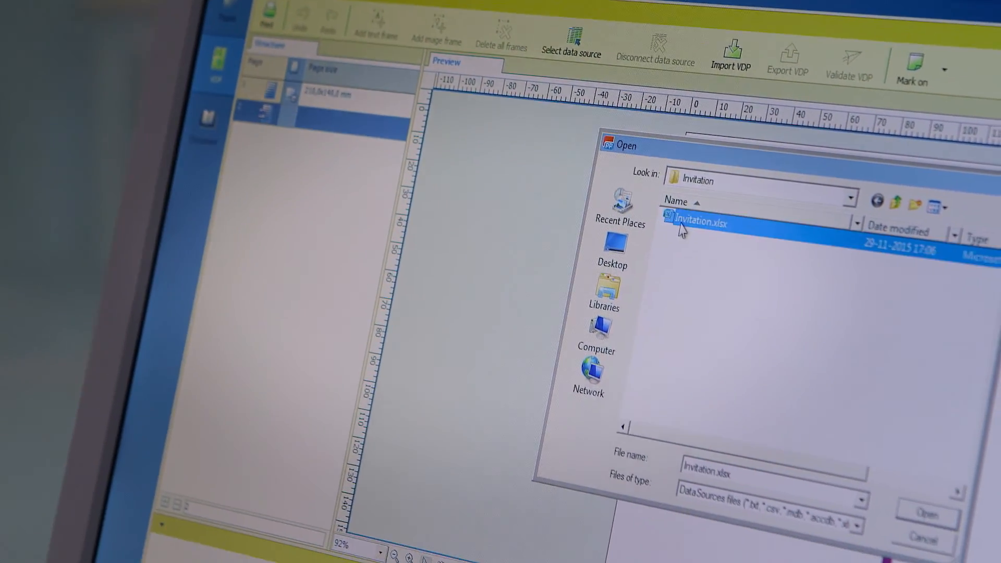
{"action": "left_click", "coordinate": [924, 515]}
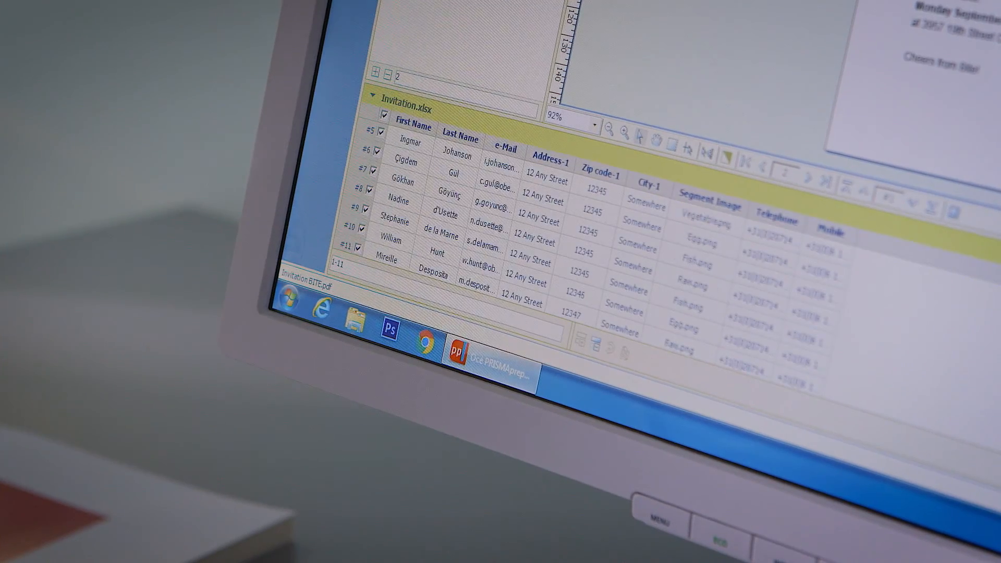